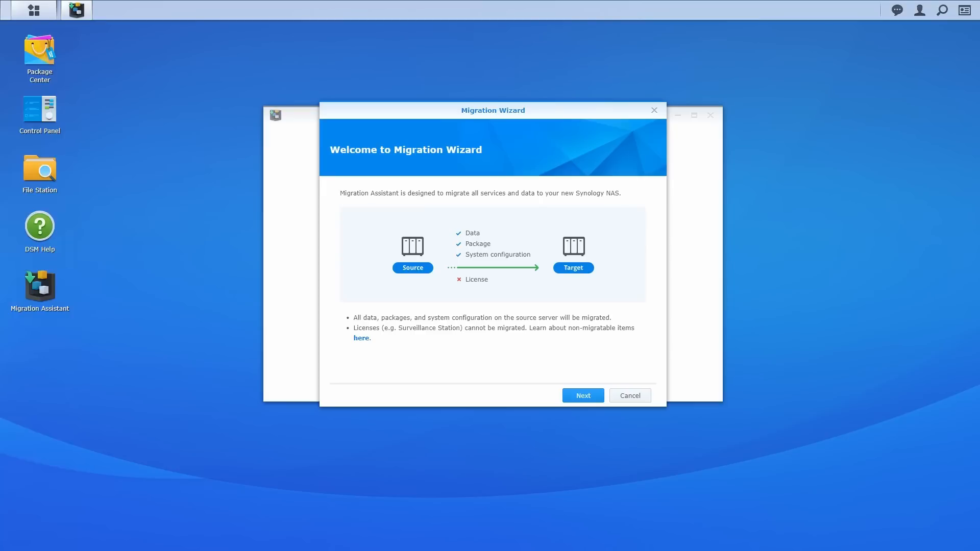
Step: Continue past the Welcome and Before you start pages of the migration wizard
click(582, 395)
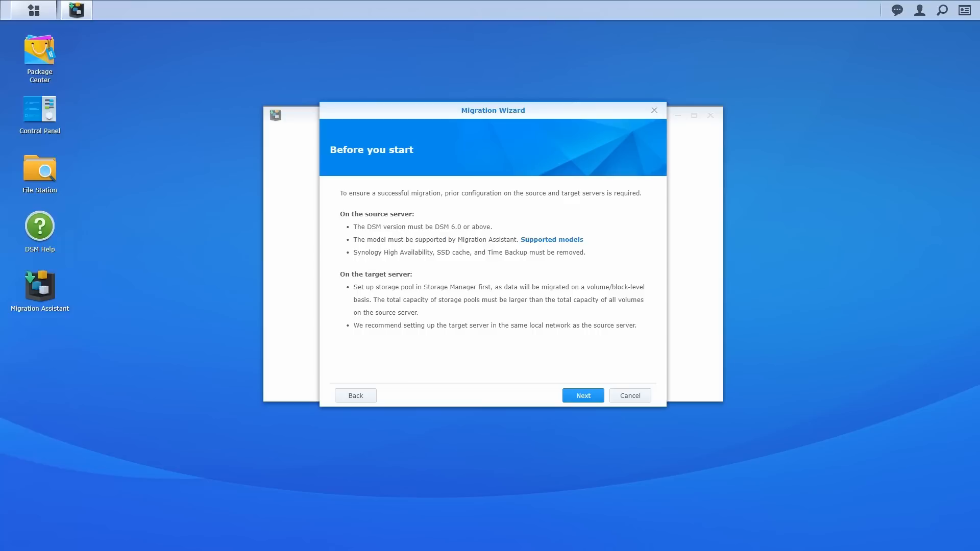
click(582, 395)
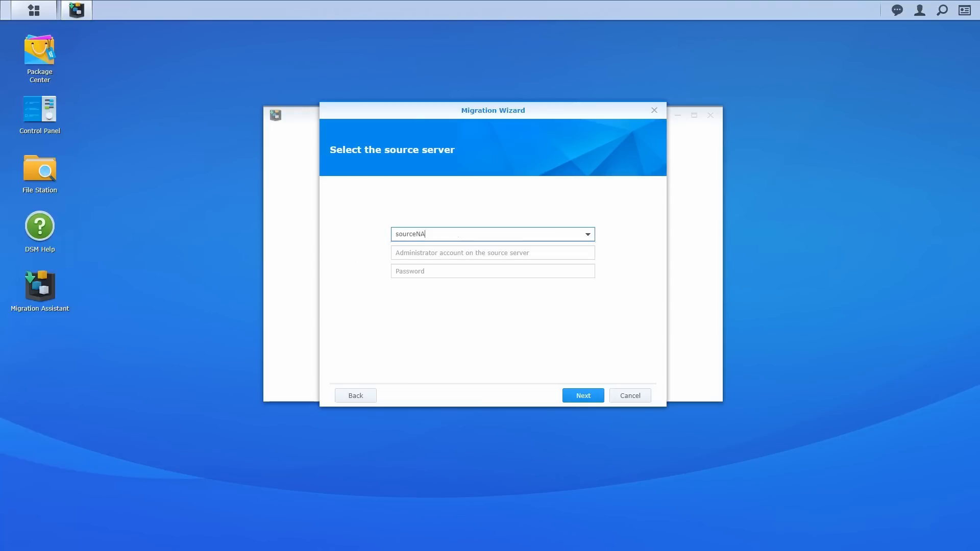
Step: Enter sourceNAS as the source server with its administrator account and password
text(source)
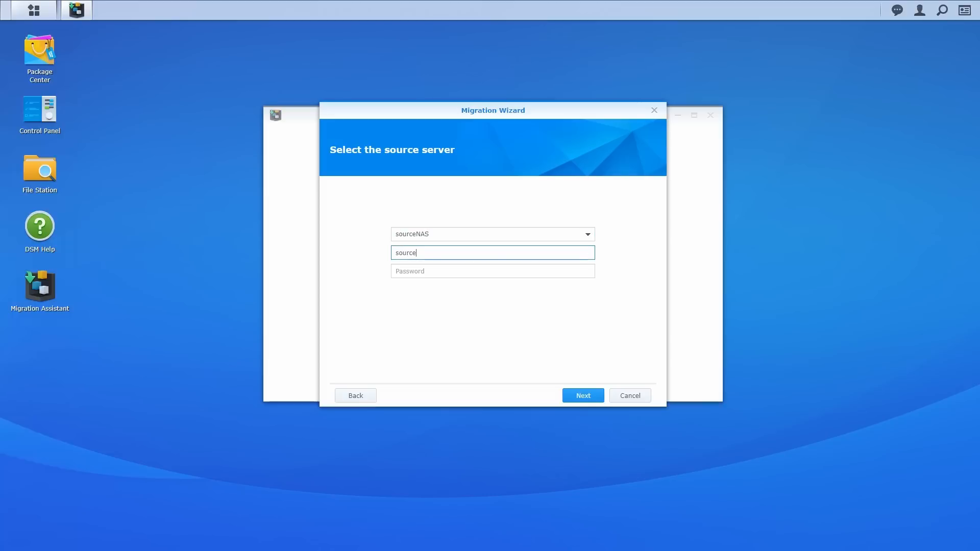
text(•••)
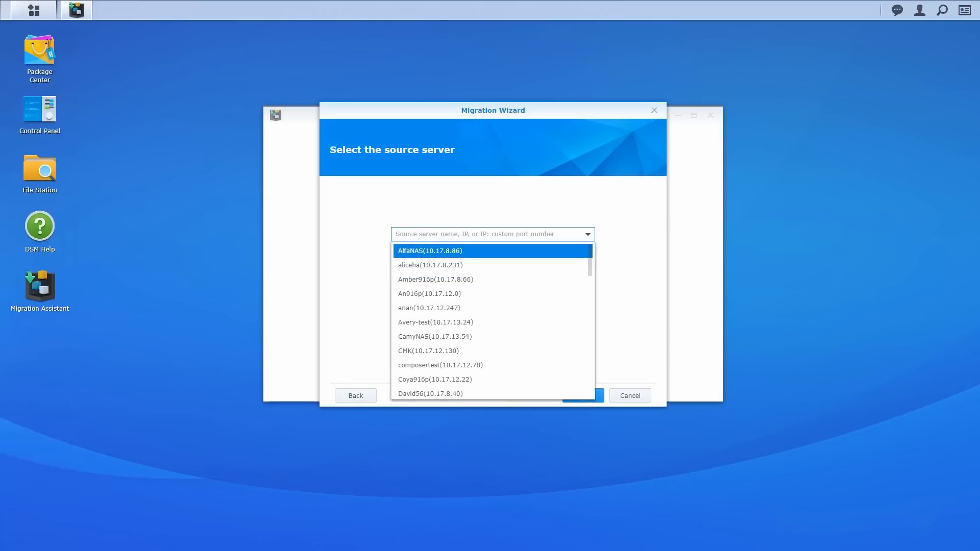
text(sourceNAS)
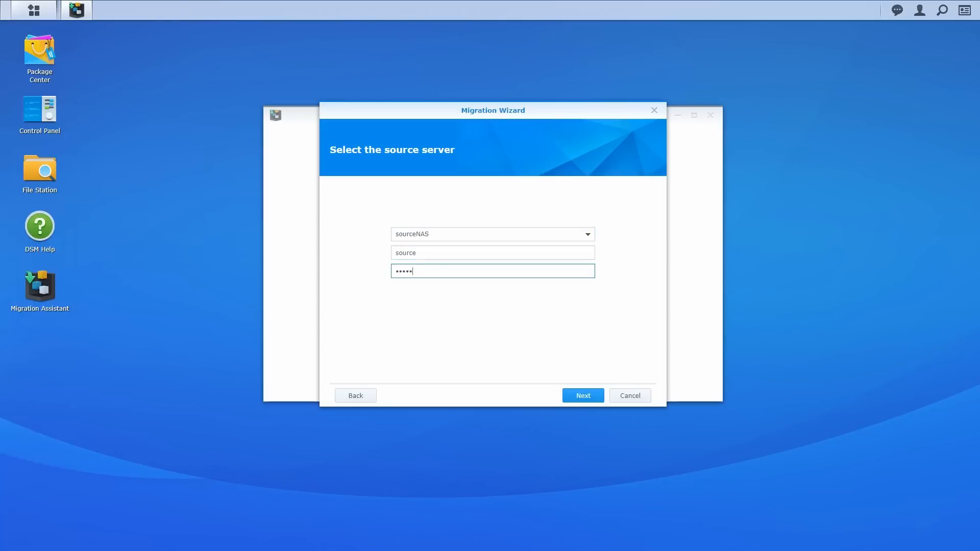
click(582, 395)
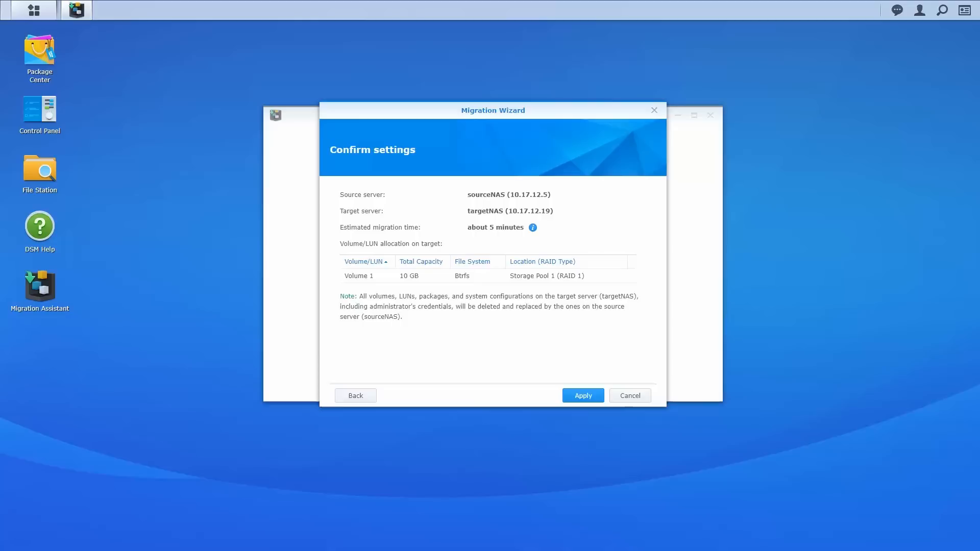
Step: Apply the settings, accept the data-replacement warning, and submit the targetNAS password
click(582, 396)
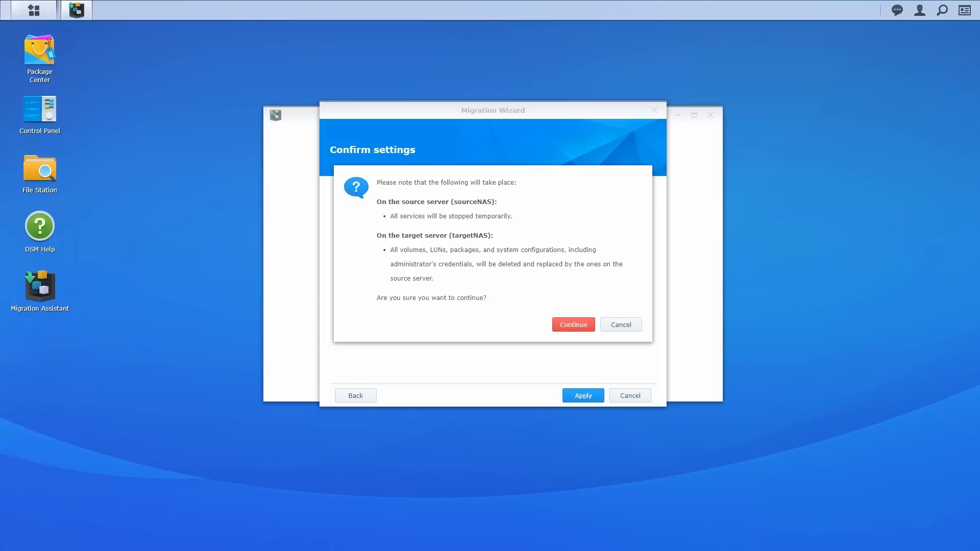
click(572, 325)
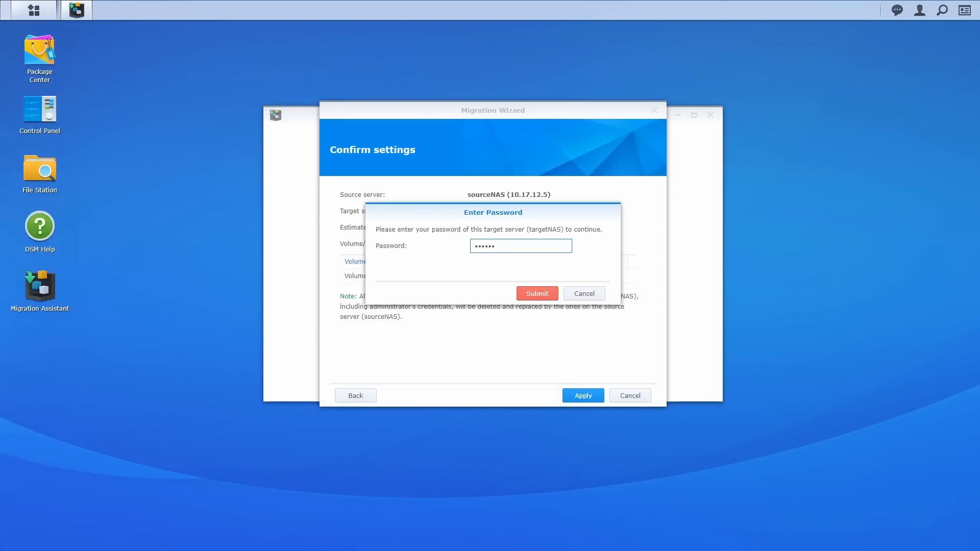
click(537, 293)
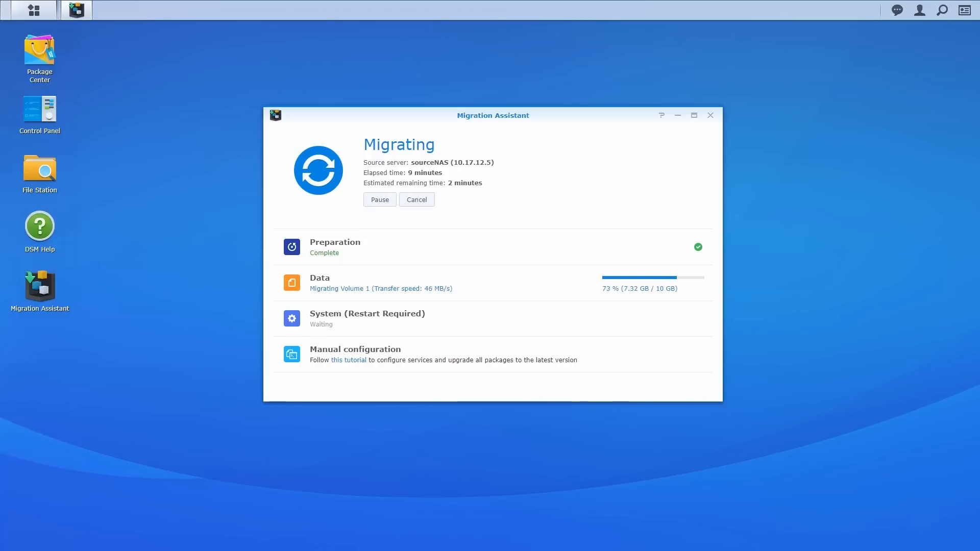
Step: Pause the running data transfer at 80%, then resume it
click(379, 199)
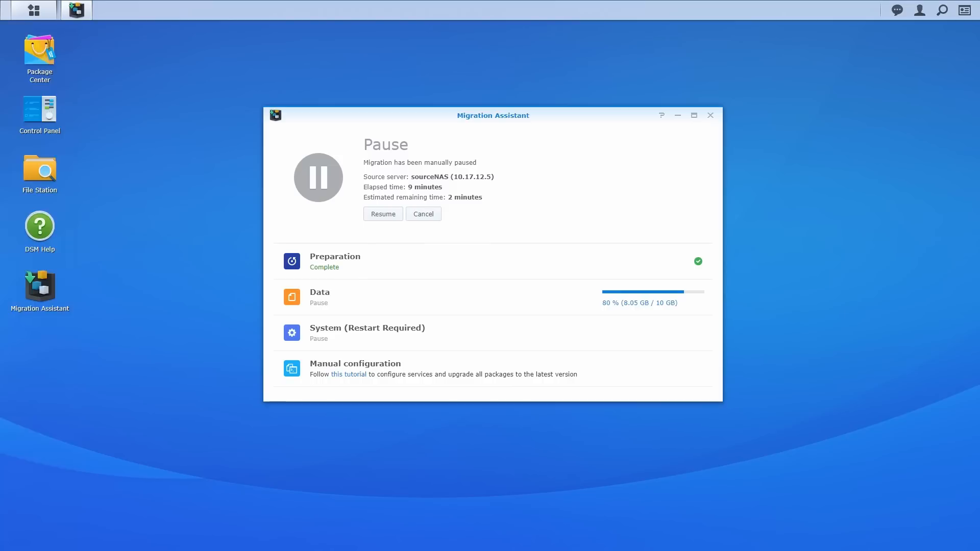
click(383, 214)
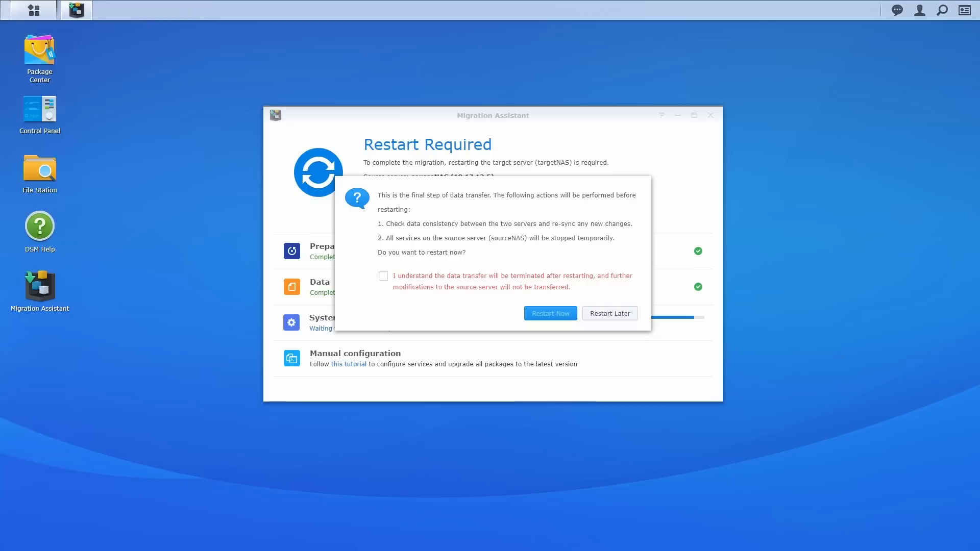
Step: Tick the acknowledgement that data transfer ends on restart and restart targetNAS now
click(382, 276)
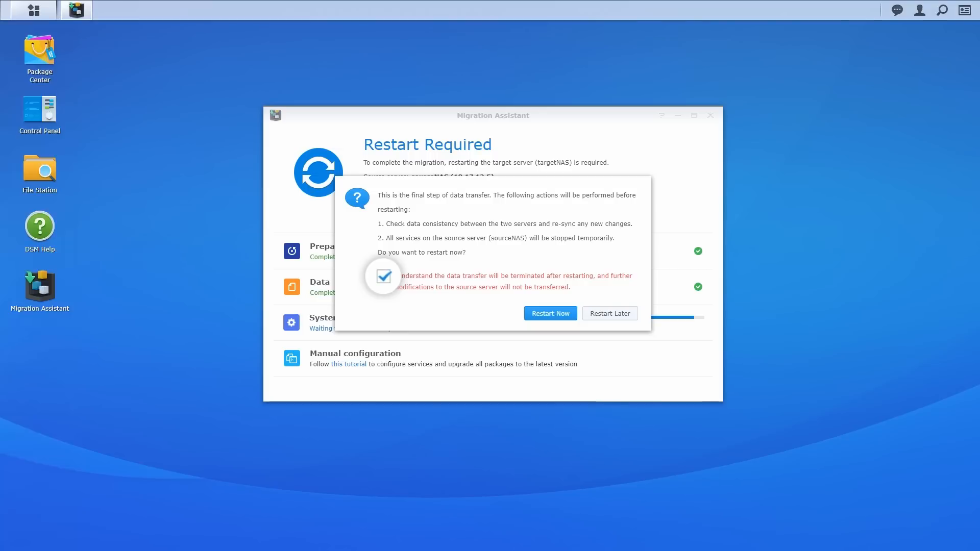
click(382, 276)
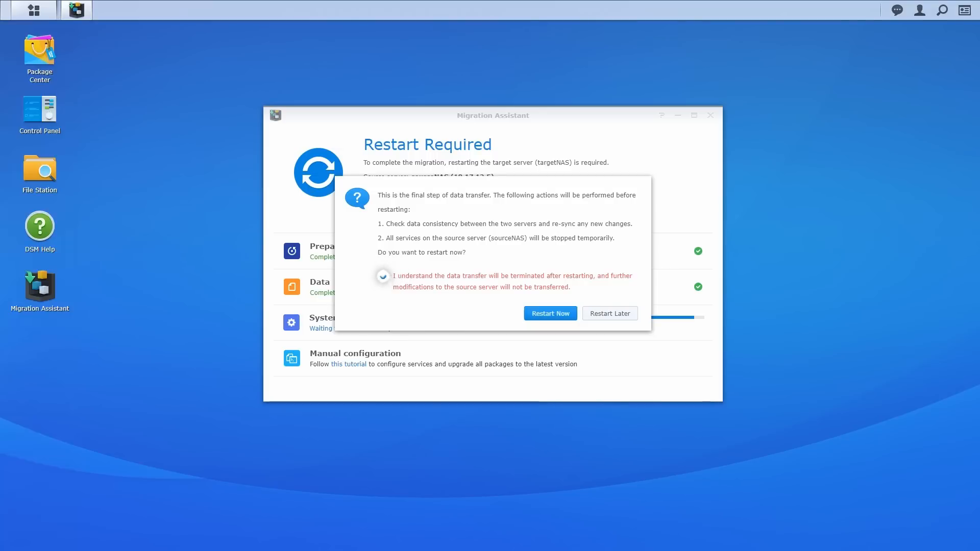
click(549, 313)
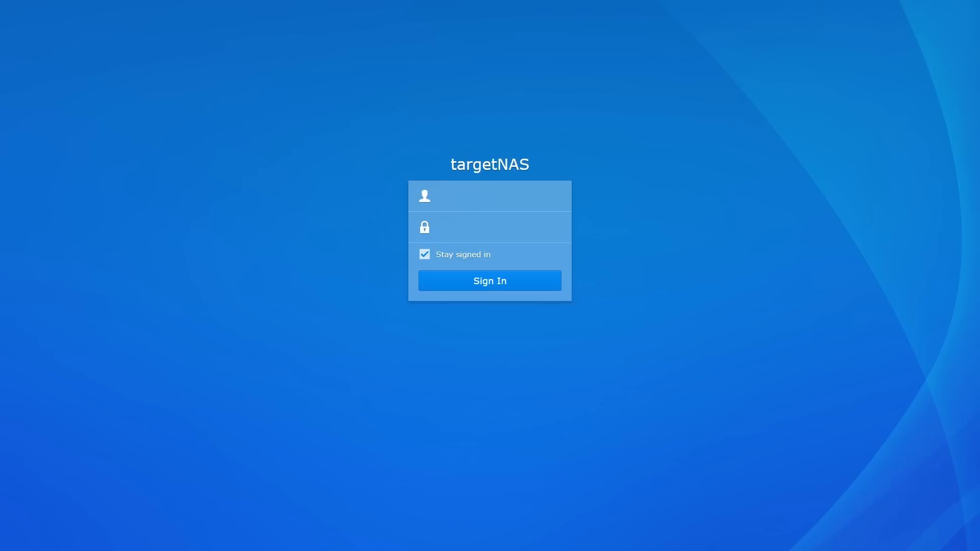
Step: Sign in to targetNAS with the migrated source administrator username and password
text(source)
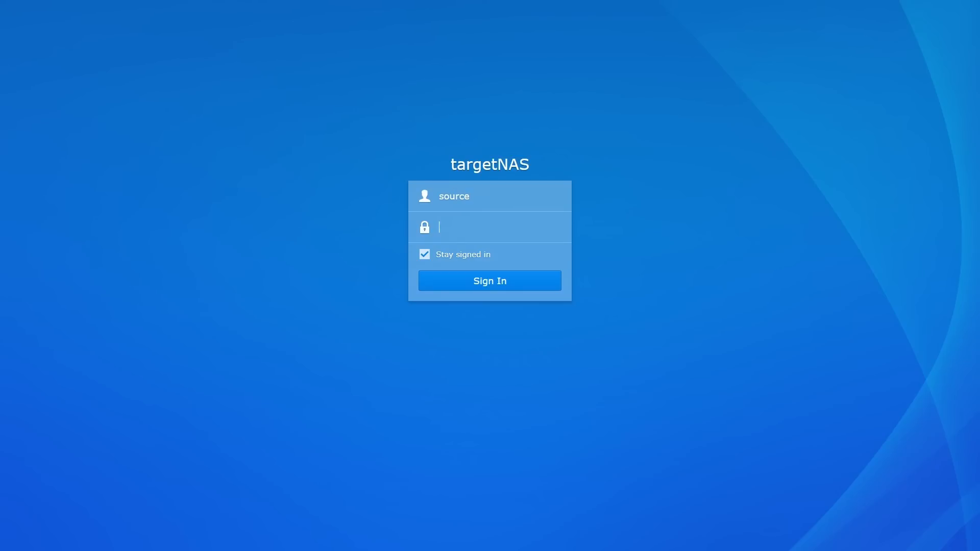
click(489, 281)
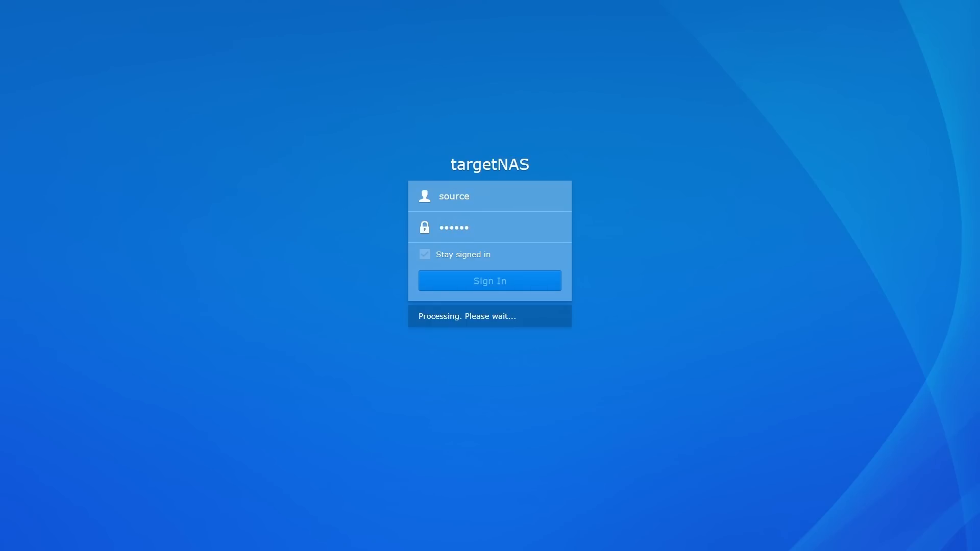
click(490, 281)
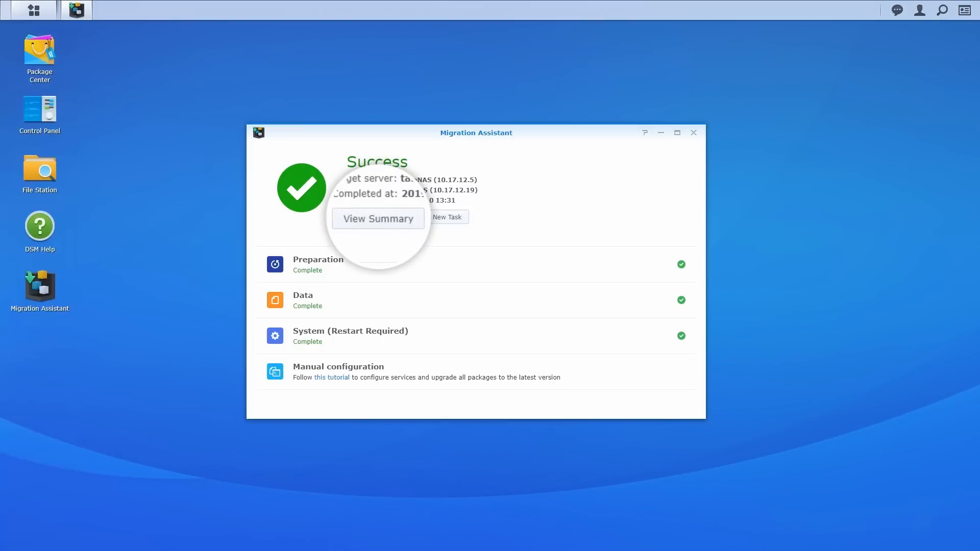
Step: View and close the migration summary, then open the post-migration service configuration tutorial
click(378, 219)
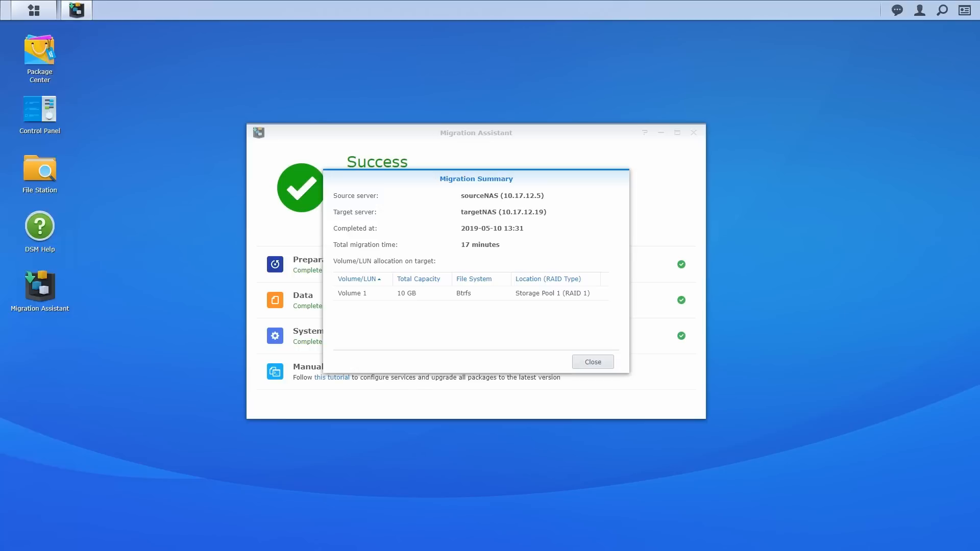
click(592, 362)
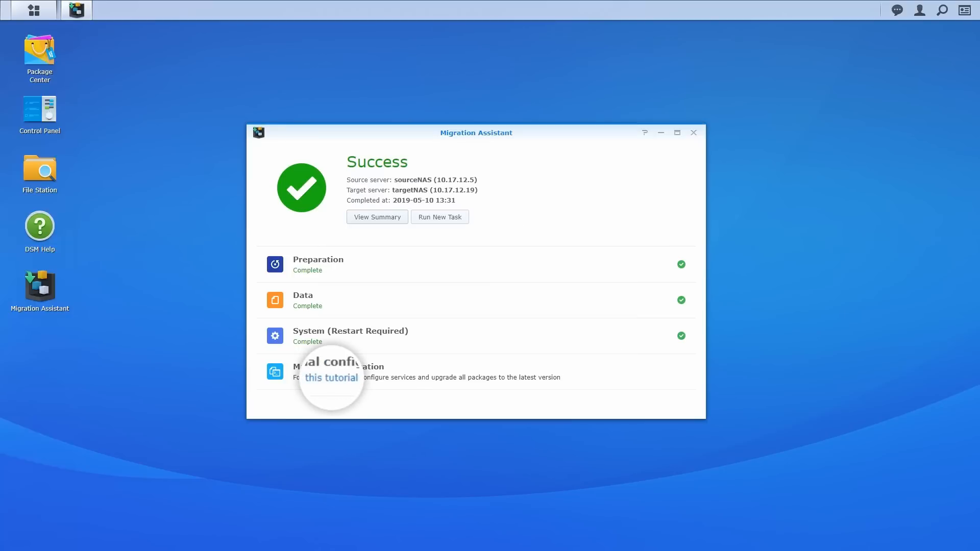
click(331, 378)
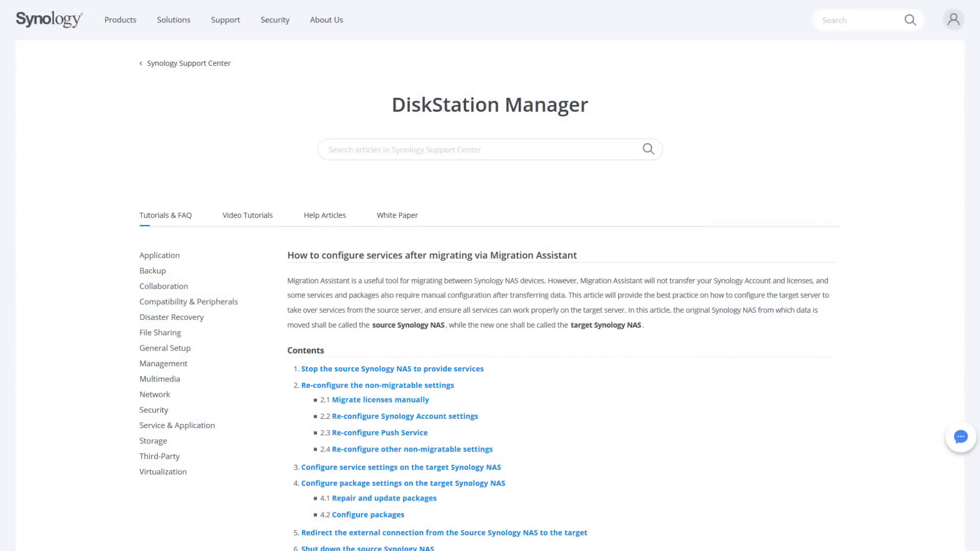
scroll(down, 3)
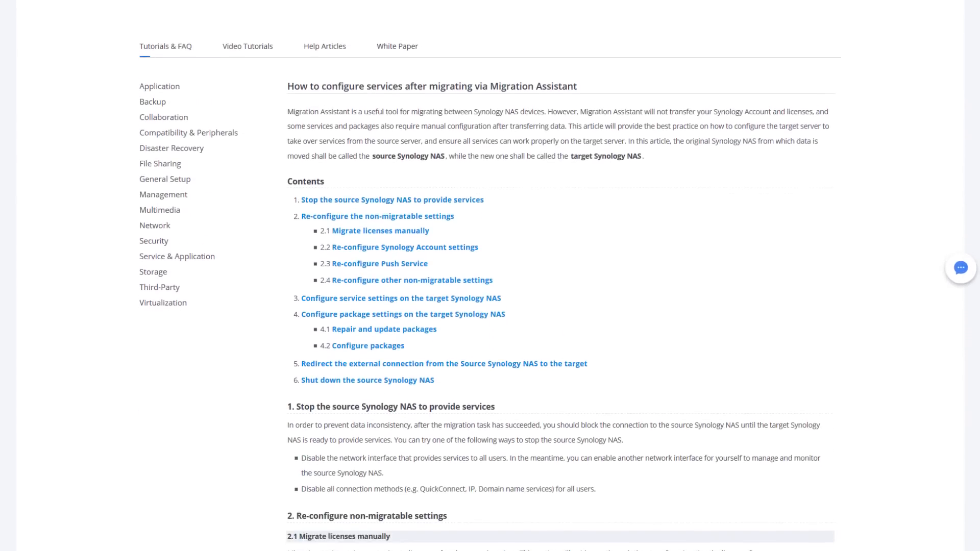
scroll(down, 3)
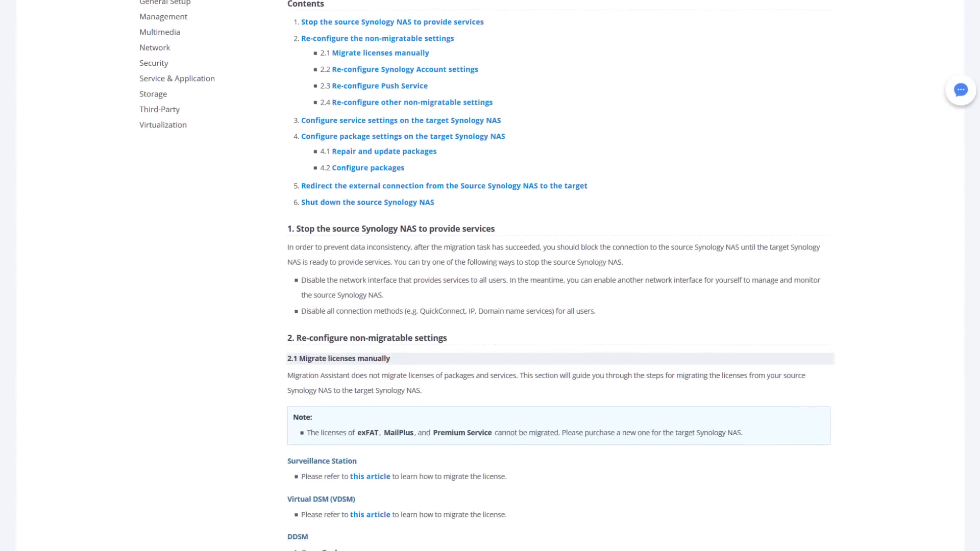
scroll(down, 3)
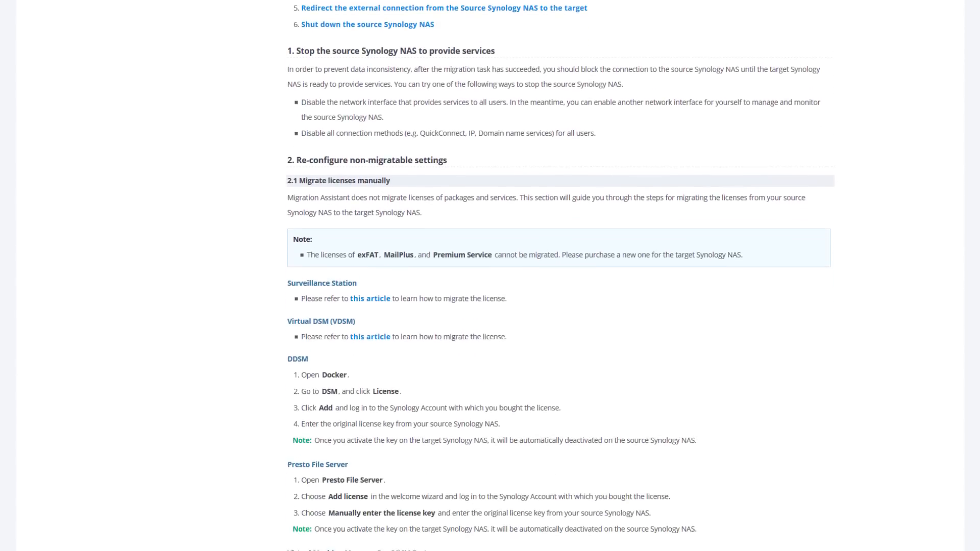
scroll(down, 3)
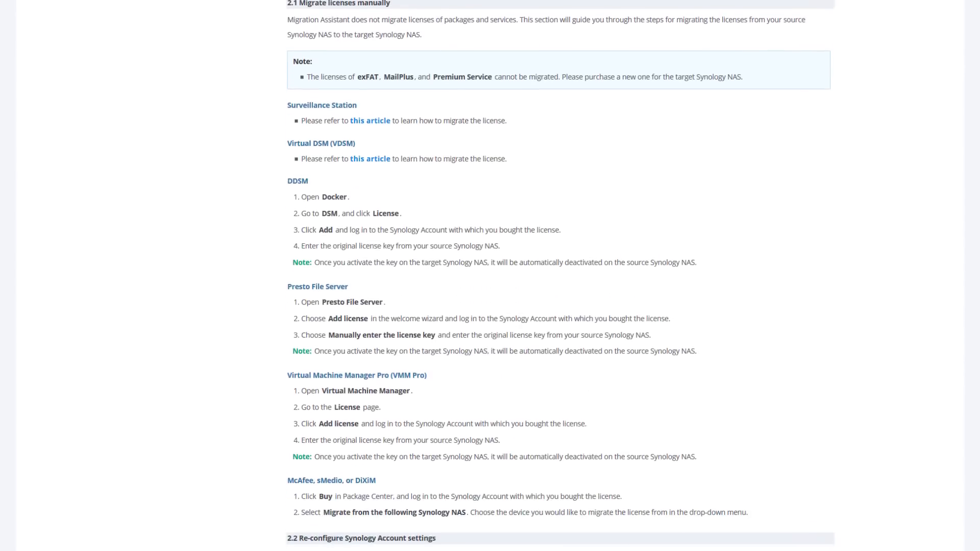
scroll(down, 3)
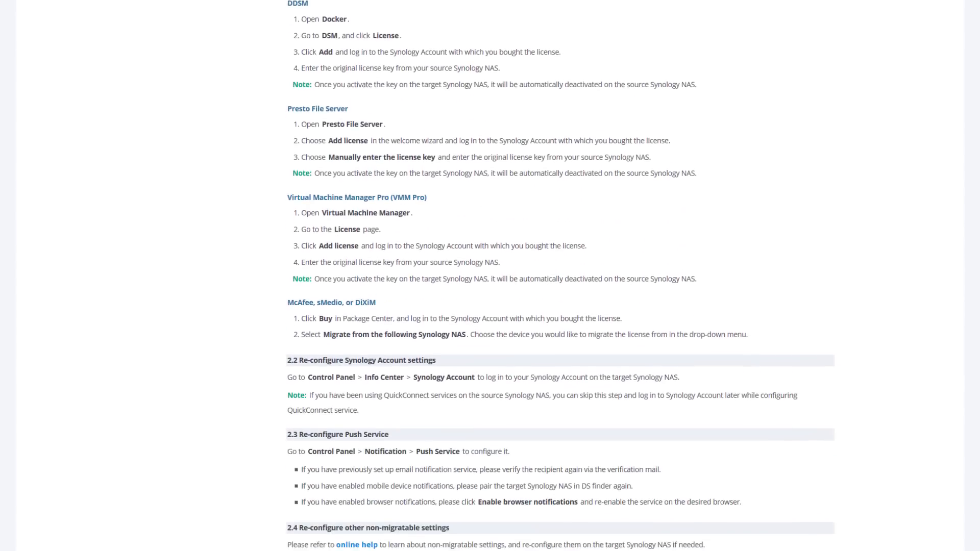